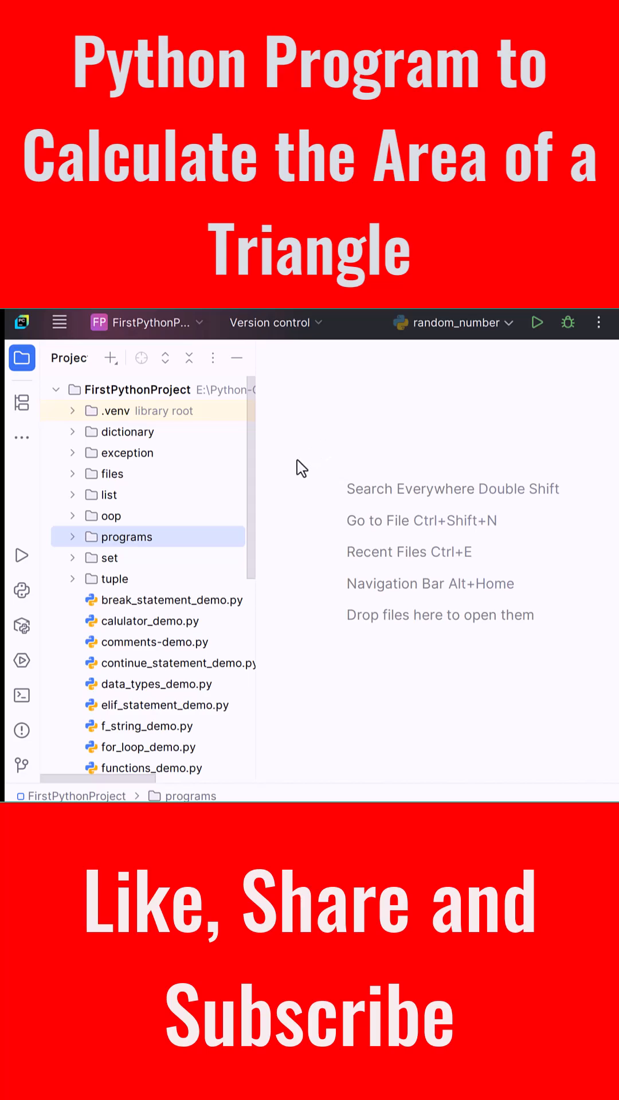
{"action": "mouse_move", "coordinate": [187, 531]}
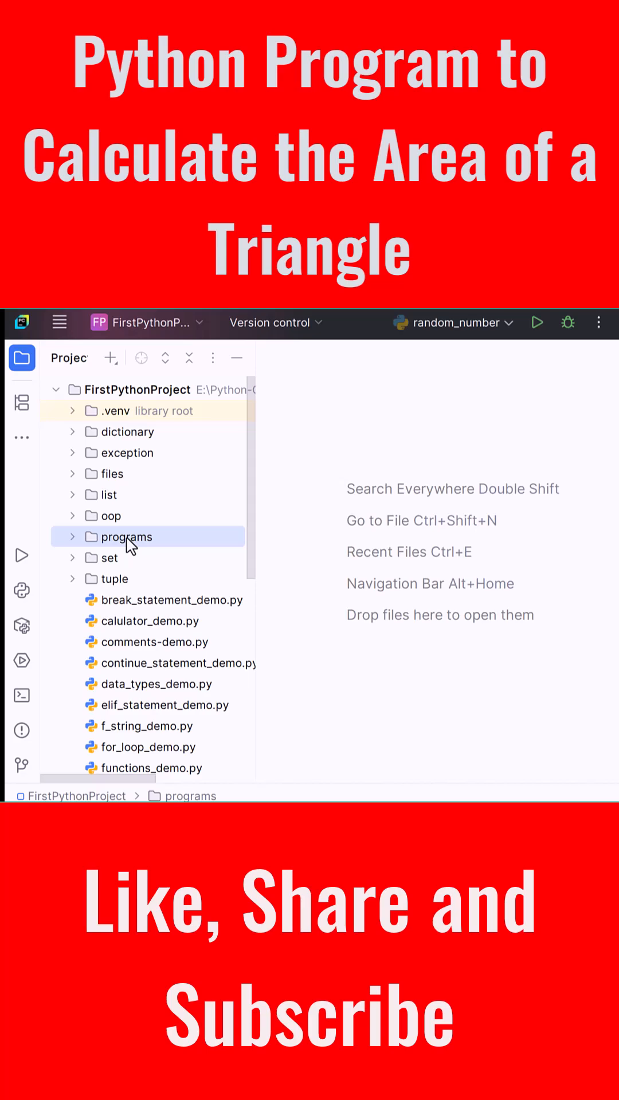
Create a new Python file named triangle_area.py in the programs folder
{"action": "right_click", "coordinate": [125, 537]}
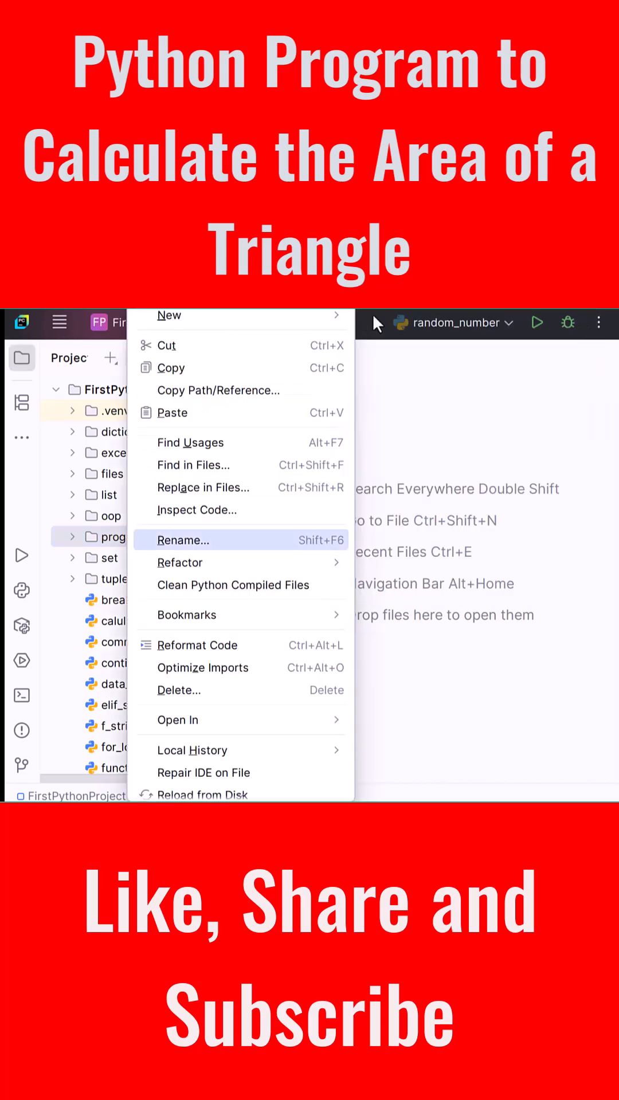
{"action": "left_click", "coordinate": [169, 315]}
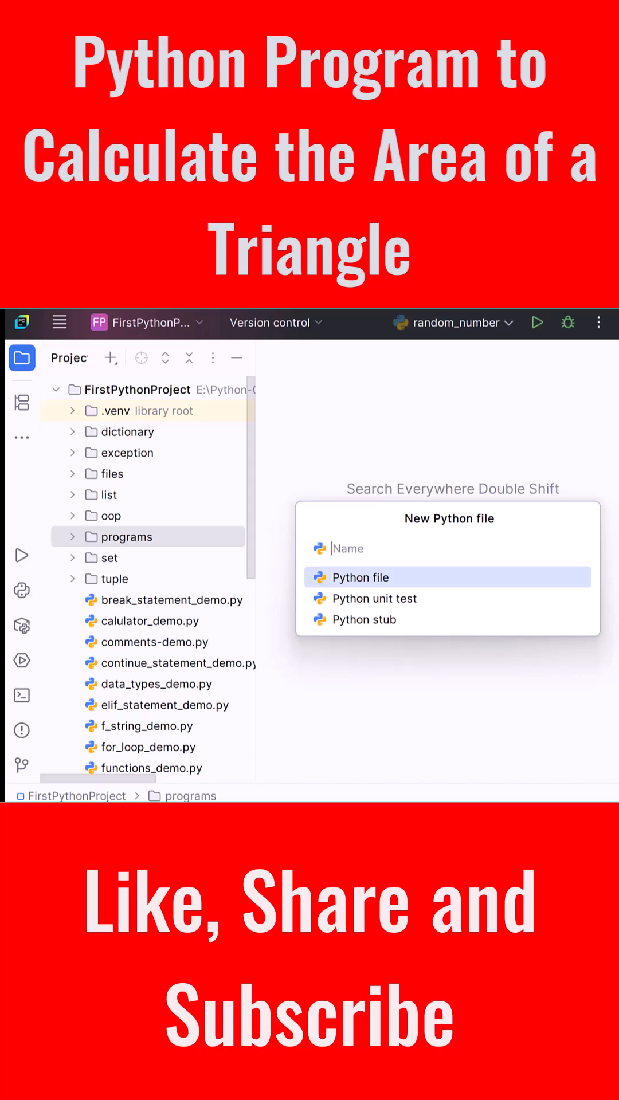
{"action": "type", "text": "triangle_a"}
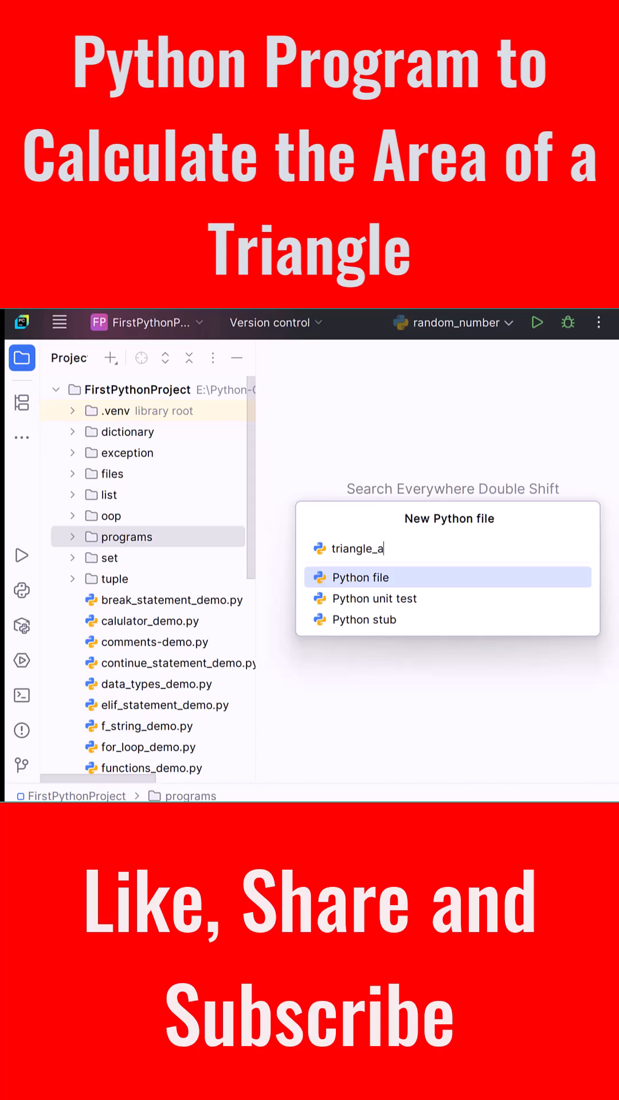
{"action": "type", "text": "rea"}
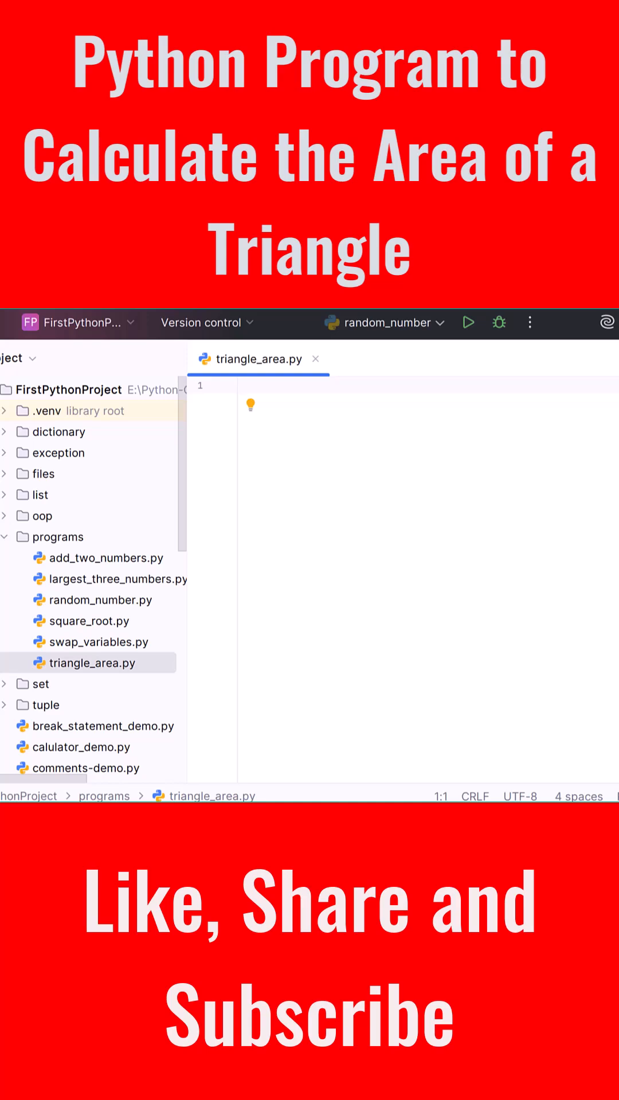
Write '# area = 0.5 * base * height' on line 1 with a blank line beneath
{"action": "type", "text": "# area = 0"}
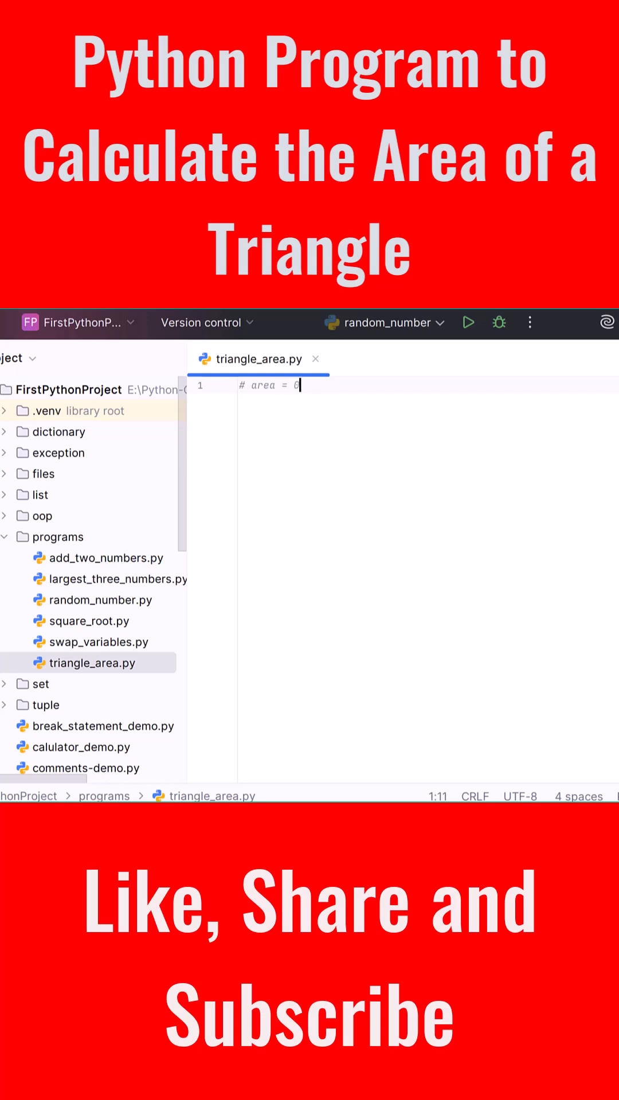
{"action": "type", "text": ".5 * base * height"}
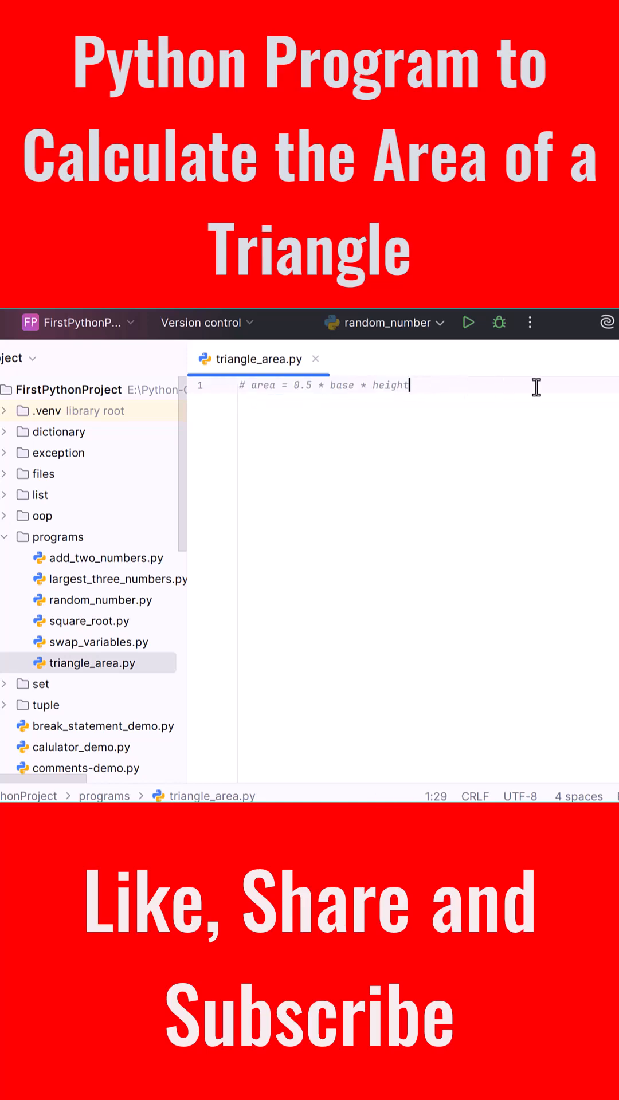
{"action": "key", "text": "enter"}
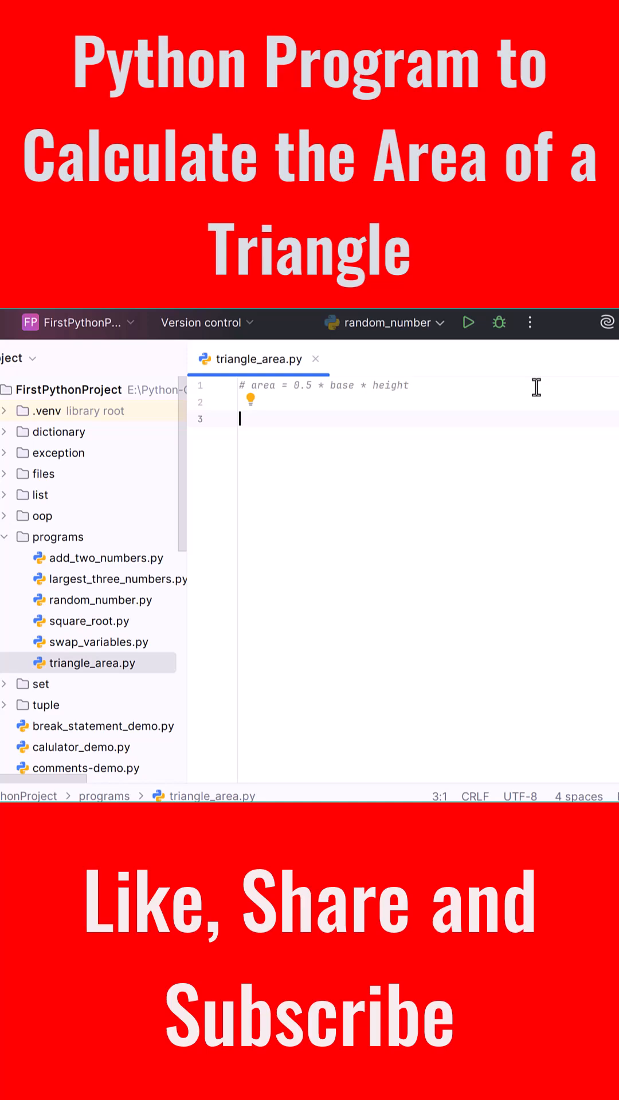
Add float(input()) lines for base and height with 'Enter the base/height of the triangle:' prompts
{"action": "type", "text": "base = float(input(\""}
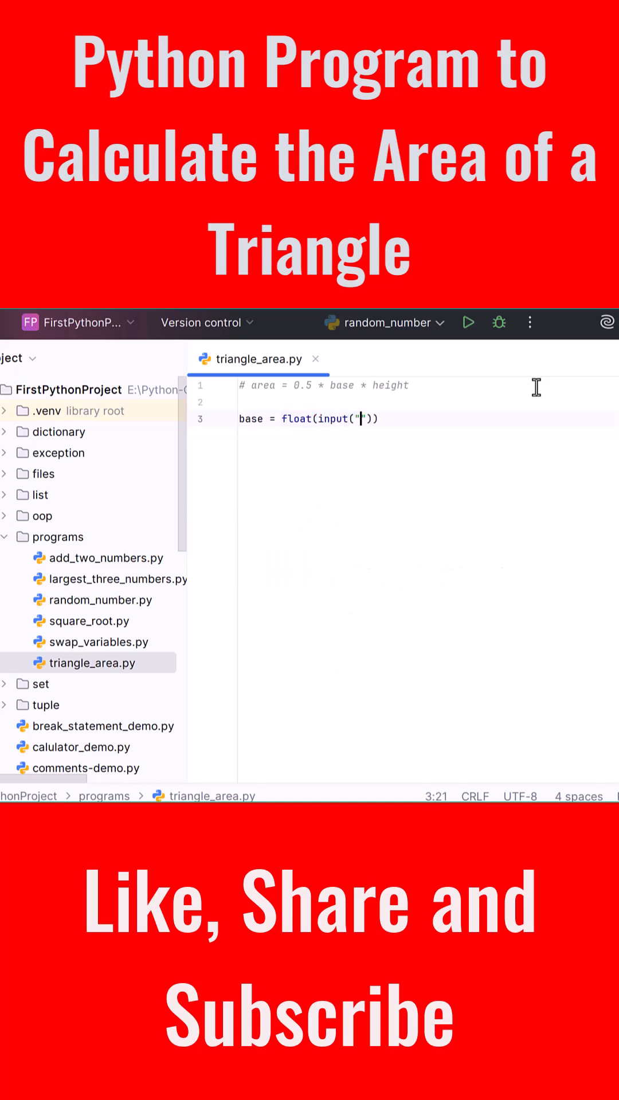
{"action": "type", "text": "Enter the base of the triangle:"}
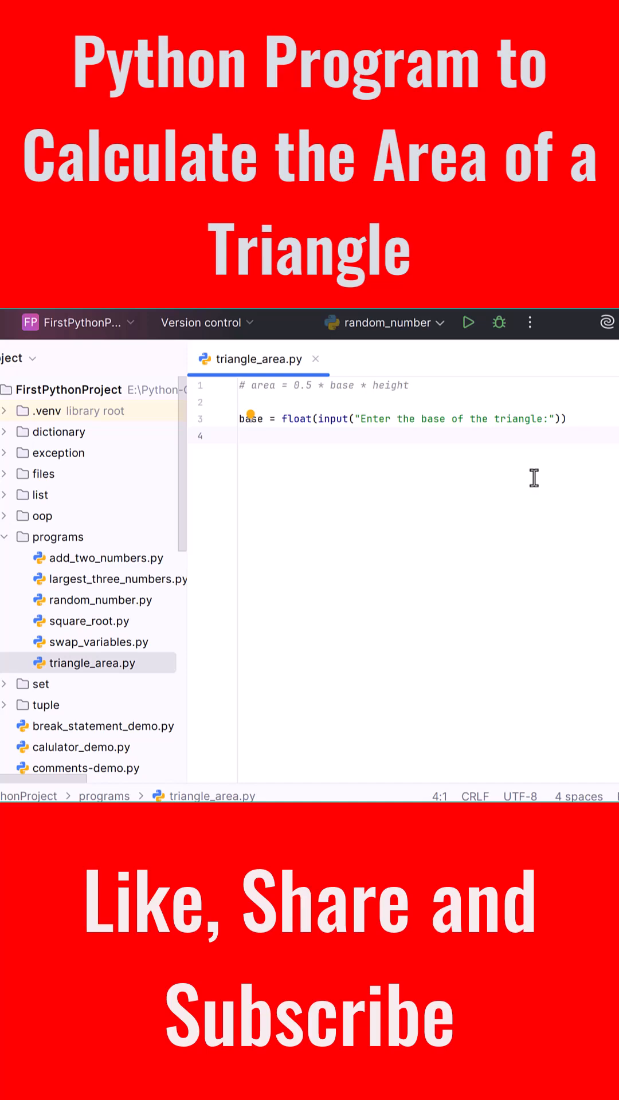
{"action": "type", "text": "hei"}
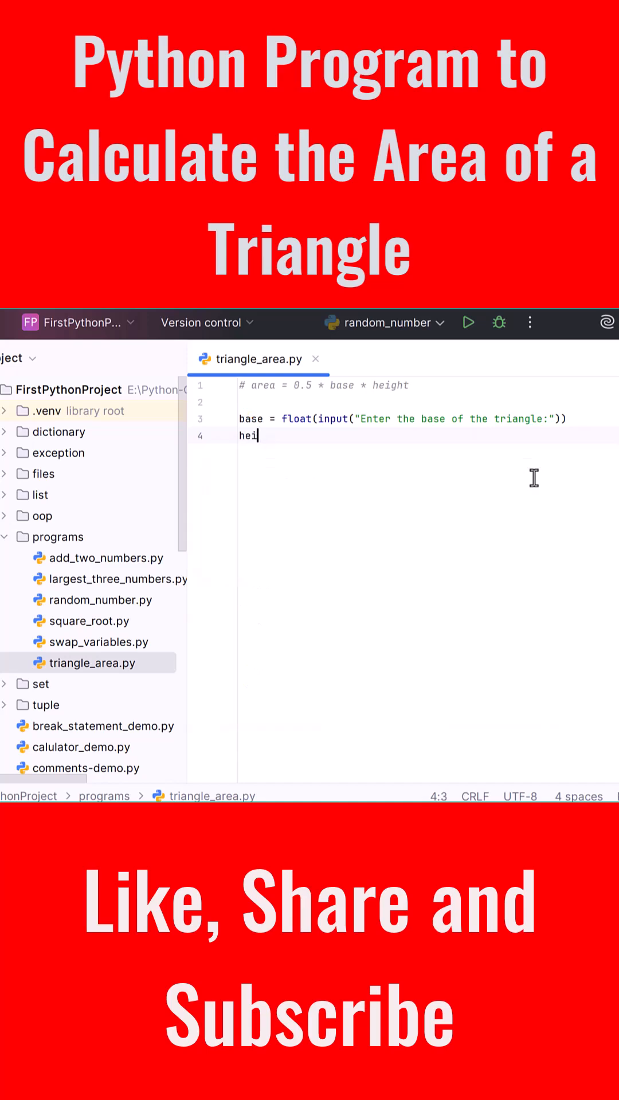
{"action": "type", "text": "ght ="}
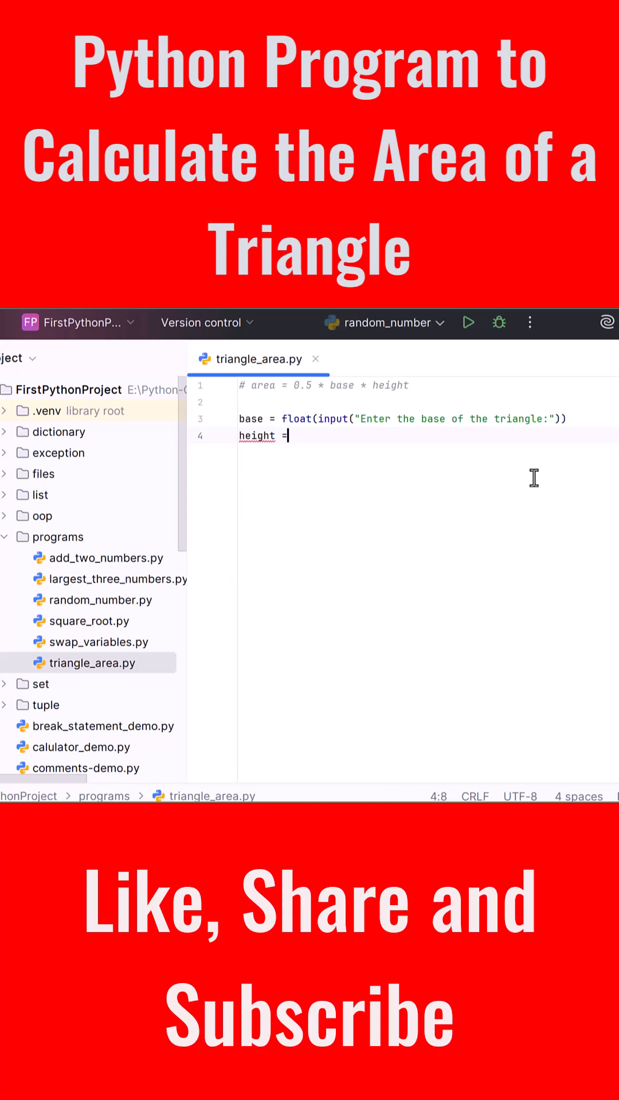
{"action": "type", "text": "float"}
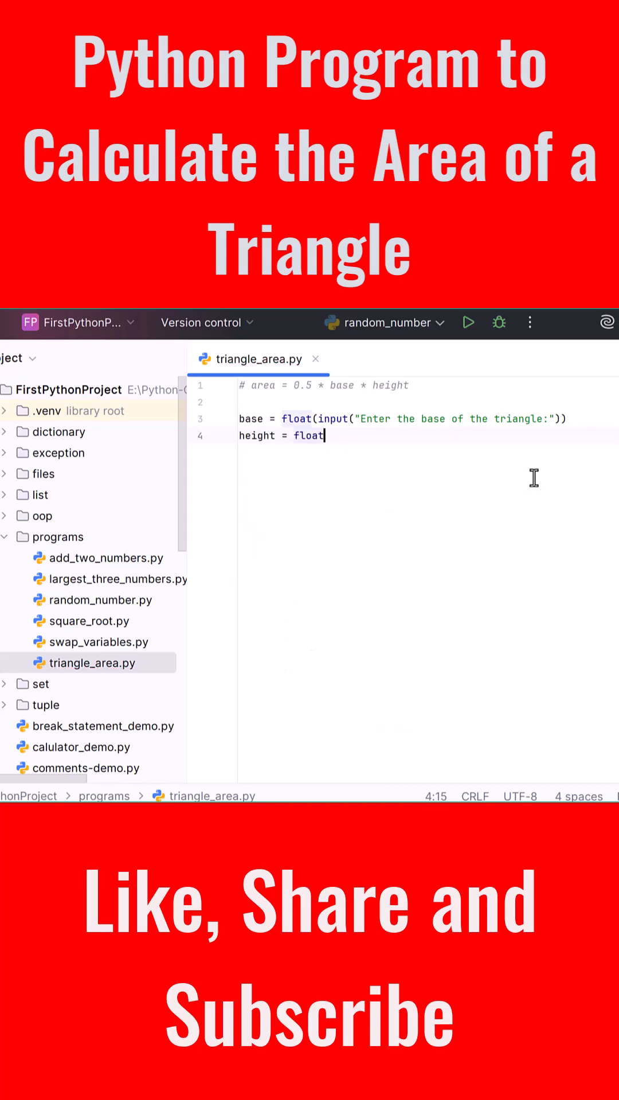
{"action": "type", "text": "(input()"}
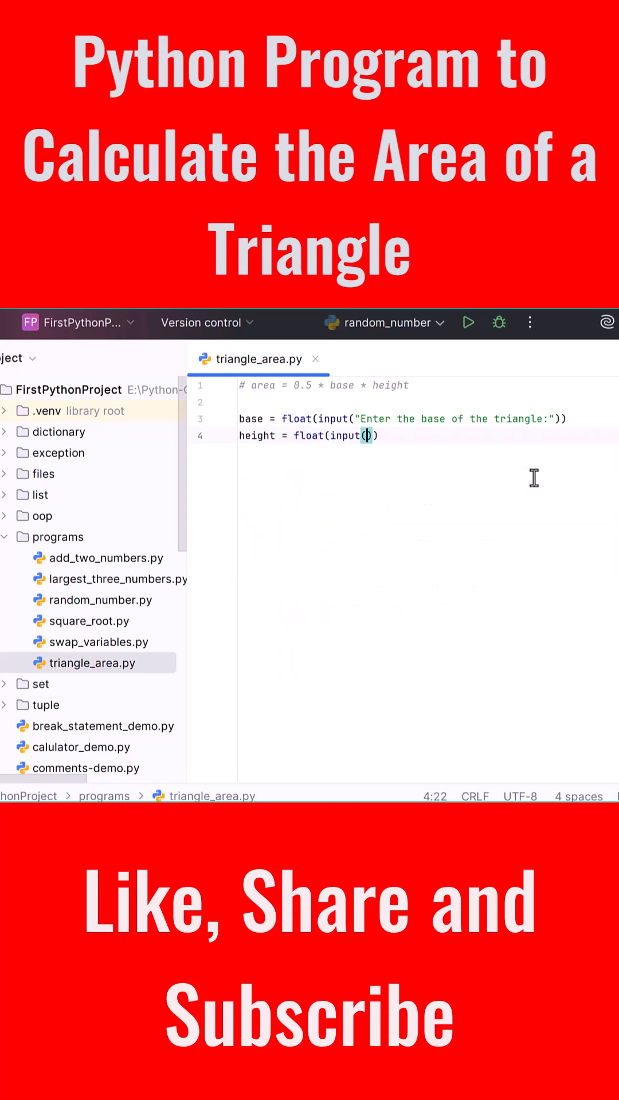
{"action": "type", "text": "\"Enter the height of the triangle: \""}
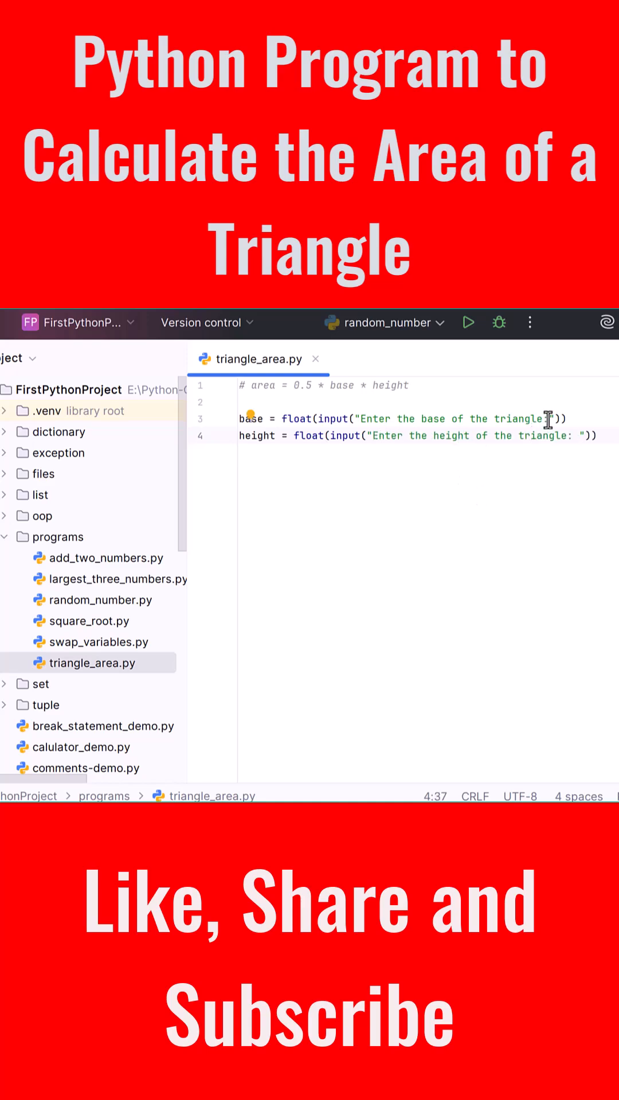
{"action": "left_click", "coordinate": [591, 435]}
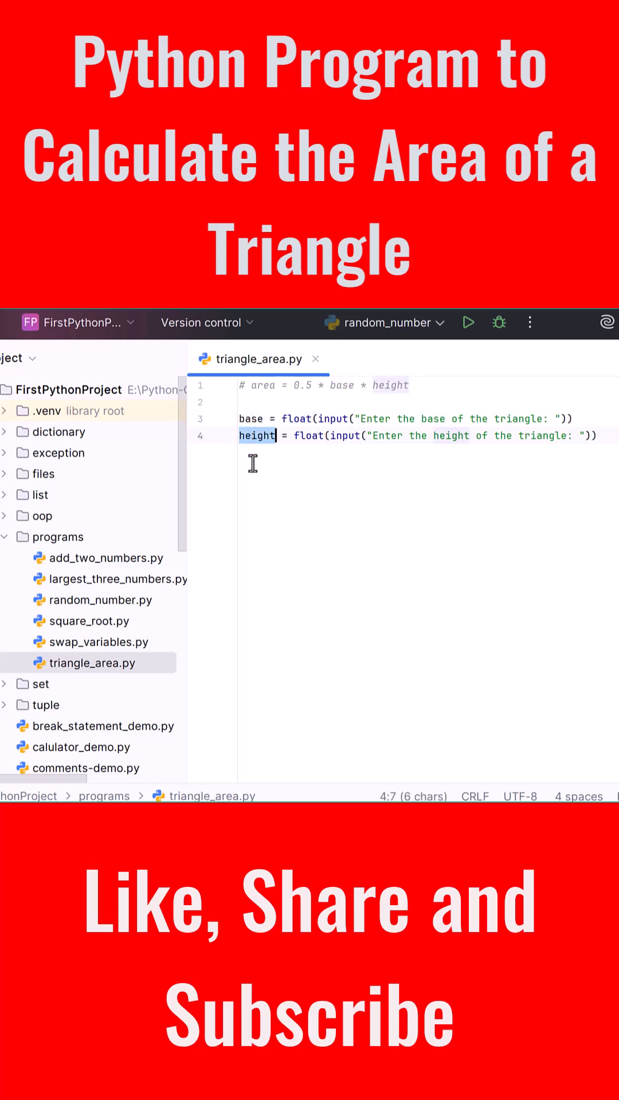
{"action": "left_click", "coordinate": [594, 436]}
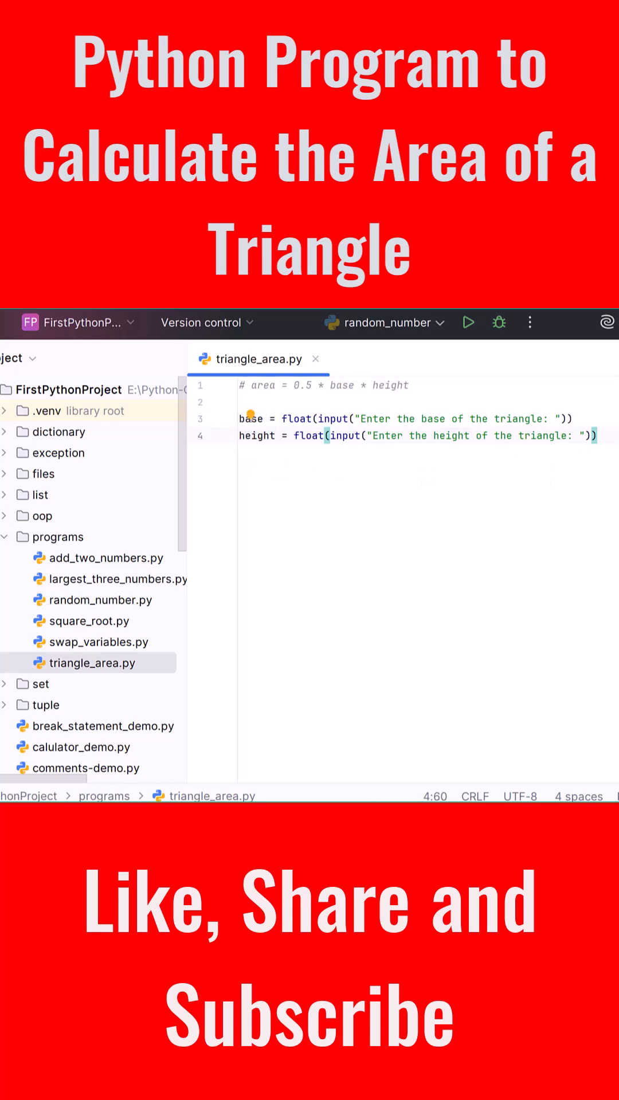
{"action": "key", "text": "Enter"}
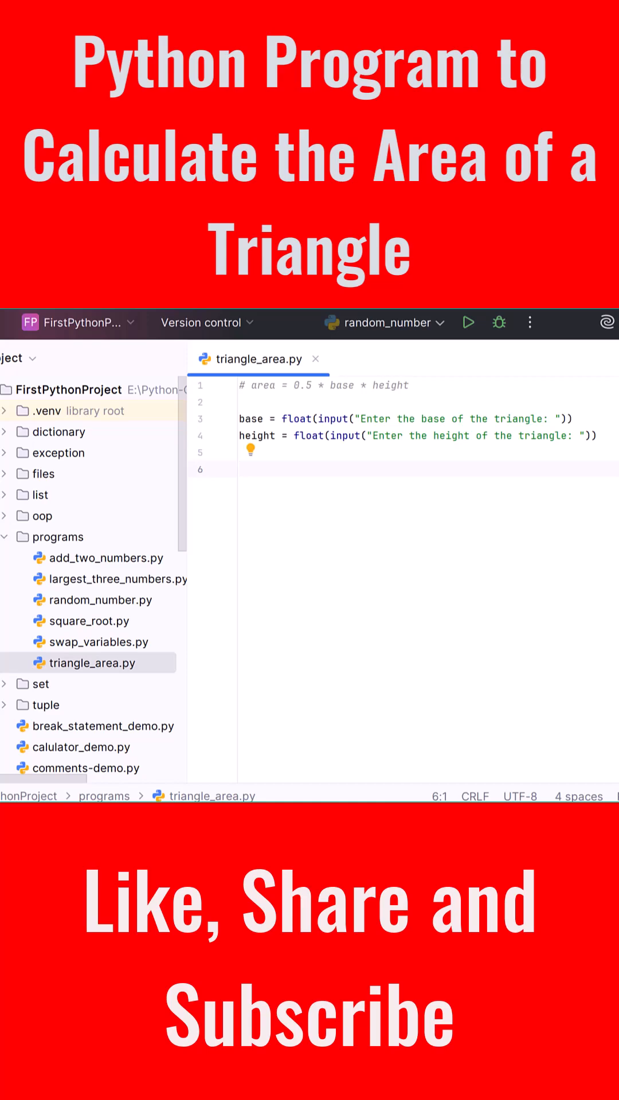
Add the line area = 0.5 * base * height and begin a print( call below
{"action": "type", "text": "area = 0.5 * base *"}
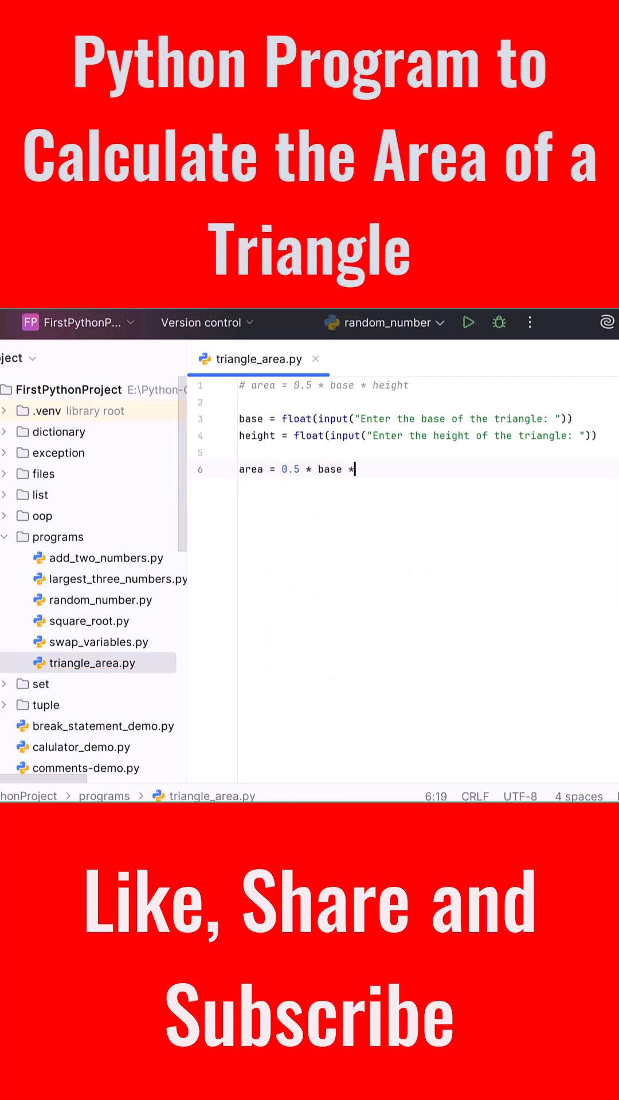
{"action": "type", "text": "height"}
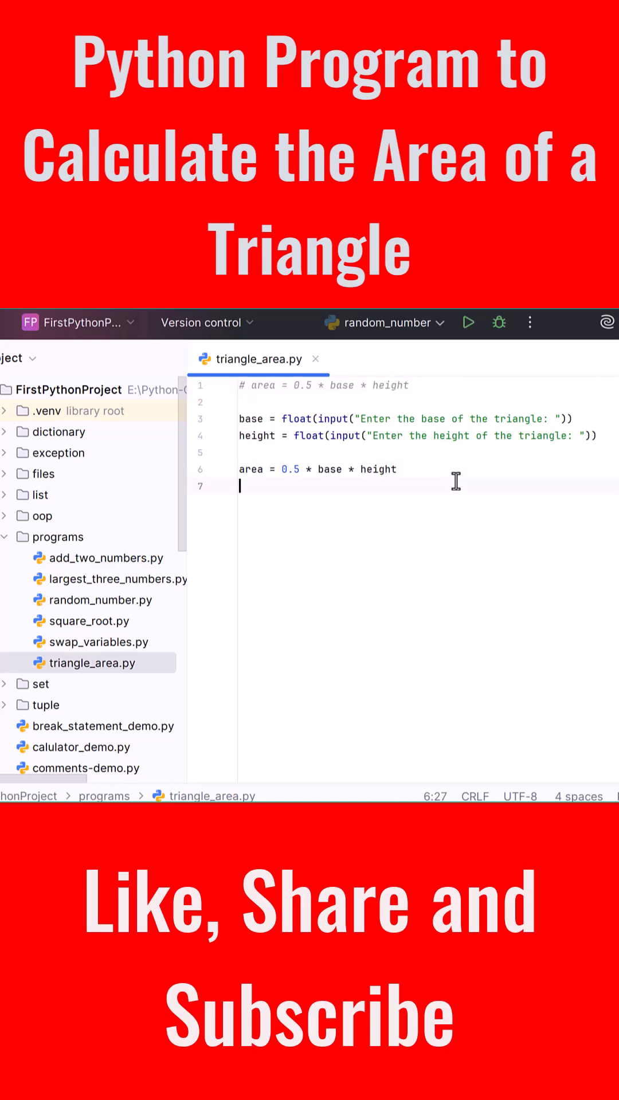
{"action": "type", "text": "print("}
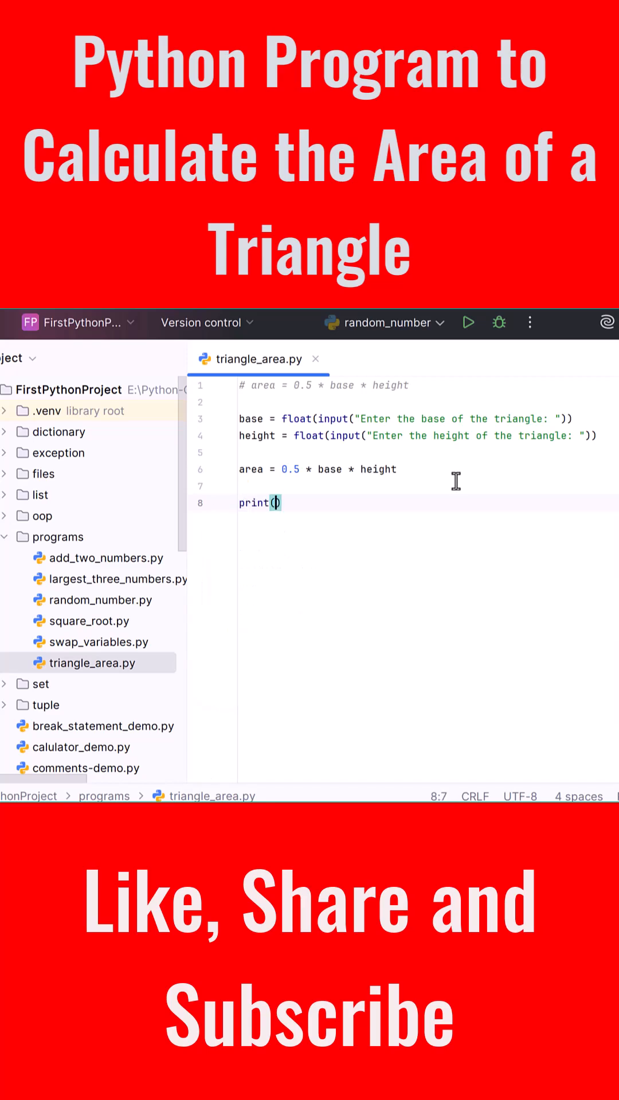
Fill the print call with f"The area of the triangle is {area}"
{"action": "type", "text": "f"}
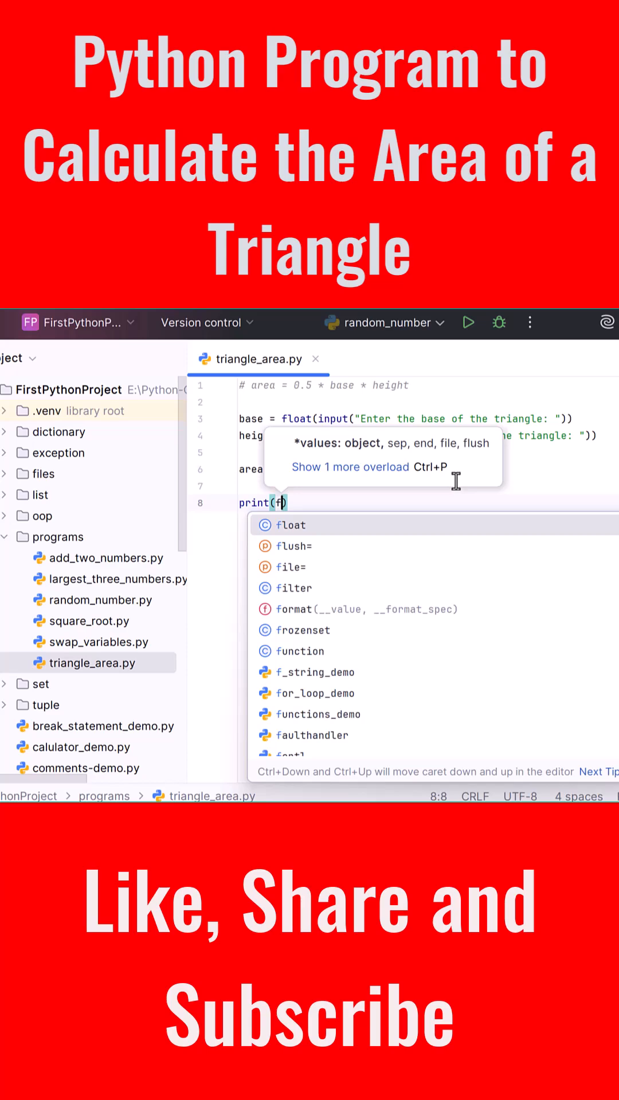
{"action": "type", "text": "\"\""}
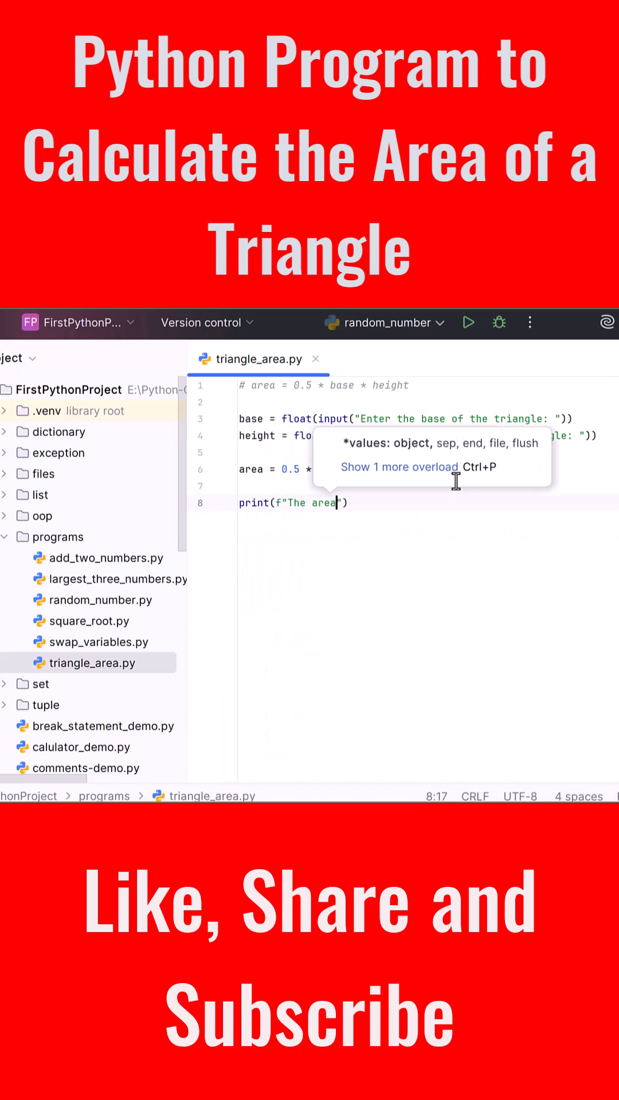
{"action": "type", "text": "of the tri"}
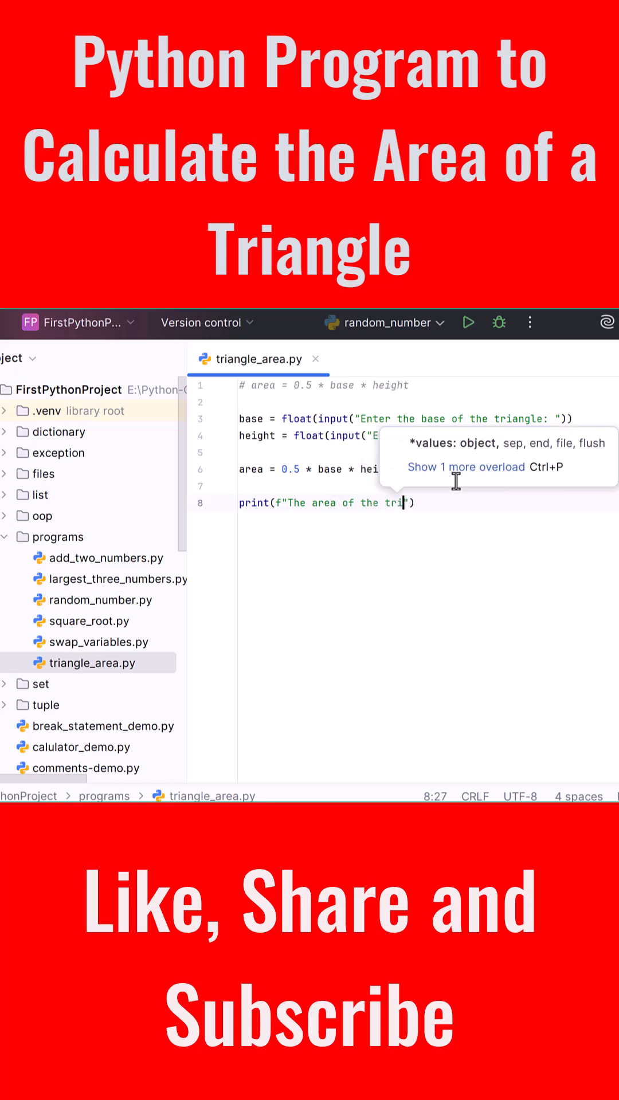
{"action": "type", "text": "angle is {"}
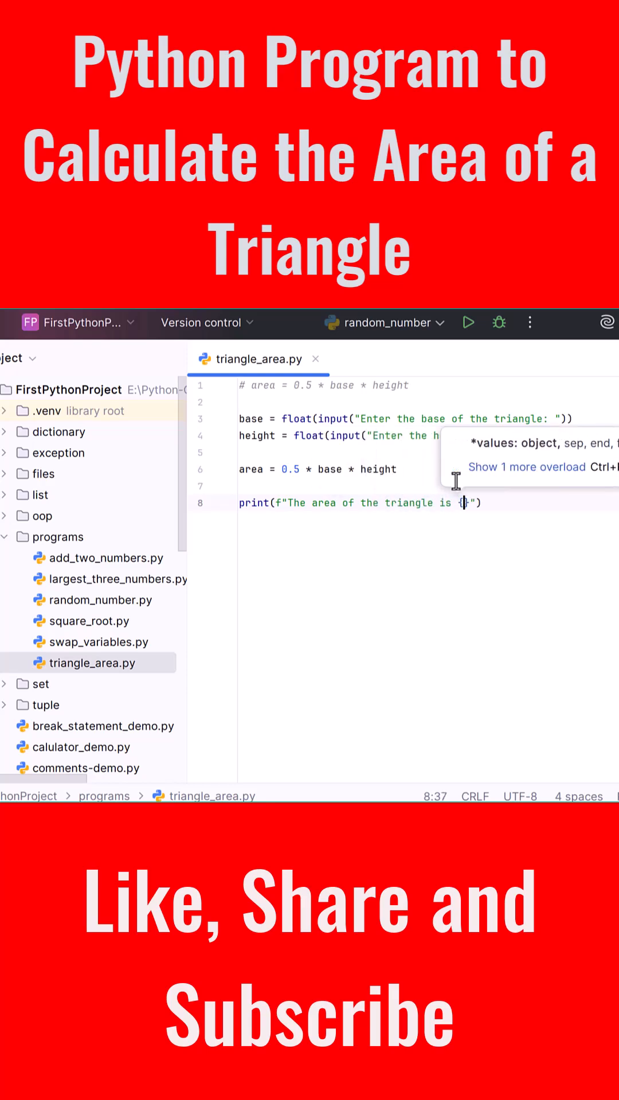
{"action": "type", "text": "area"}
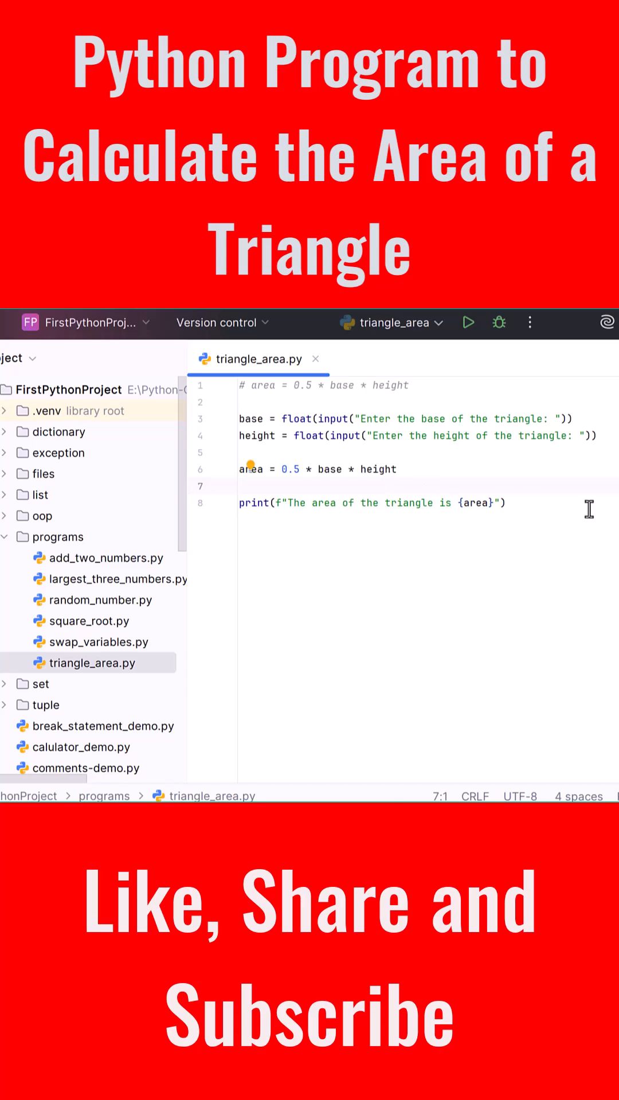
Run triangle_area.py, entering 10 as the base and typing 5 for the height
{"action": "left_click", "coordinate": [468, 322]}
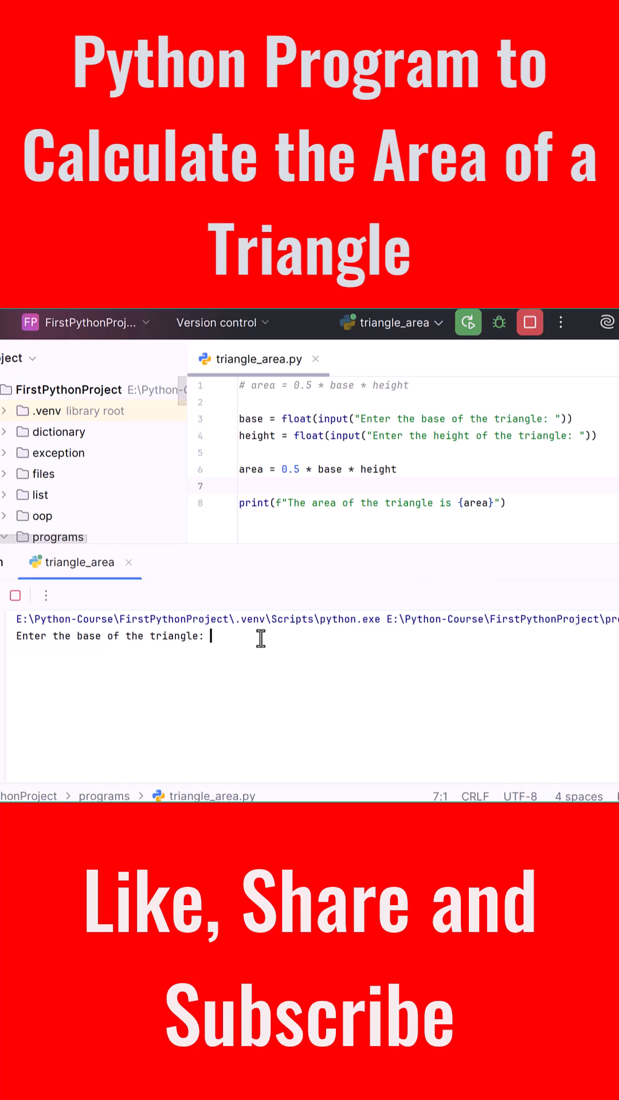
{"action": "mouse_move", "coordinate": [351, 635]}
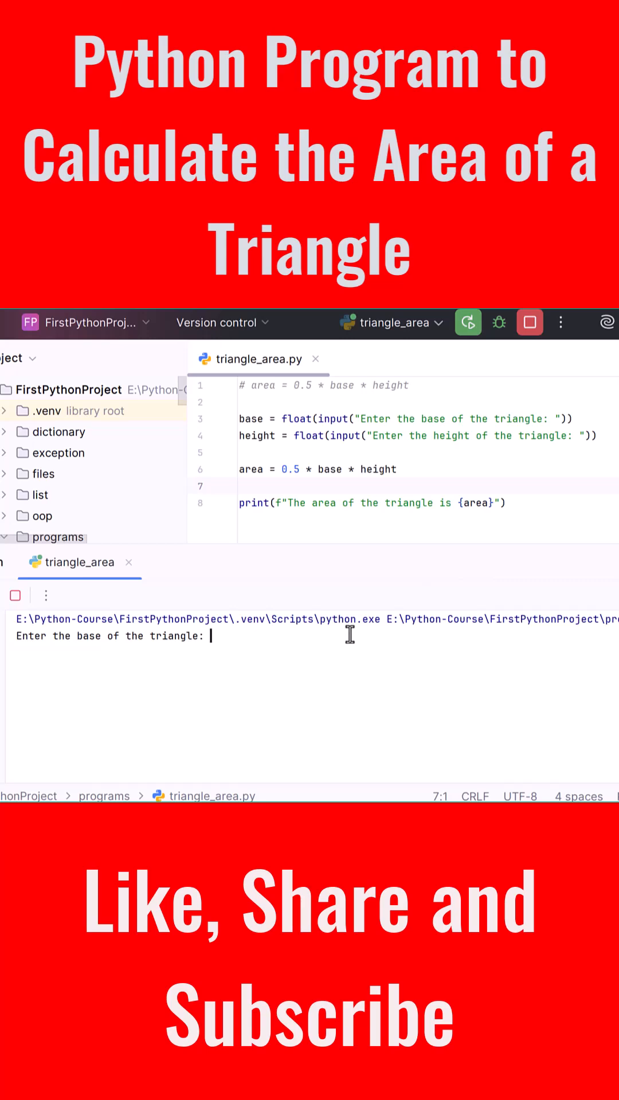
{"action": "type", "text": "10"}
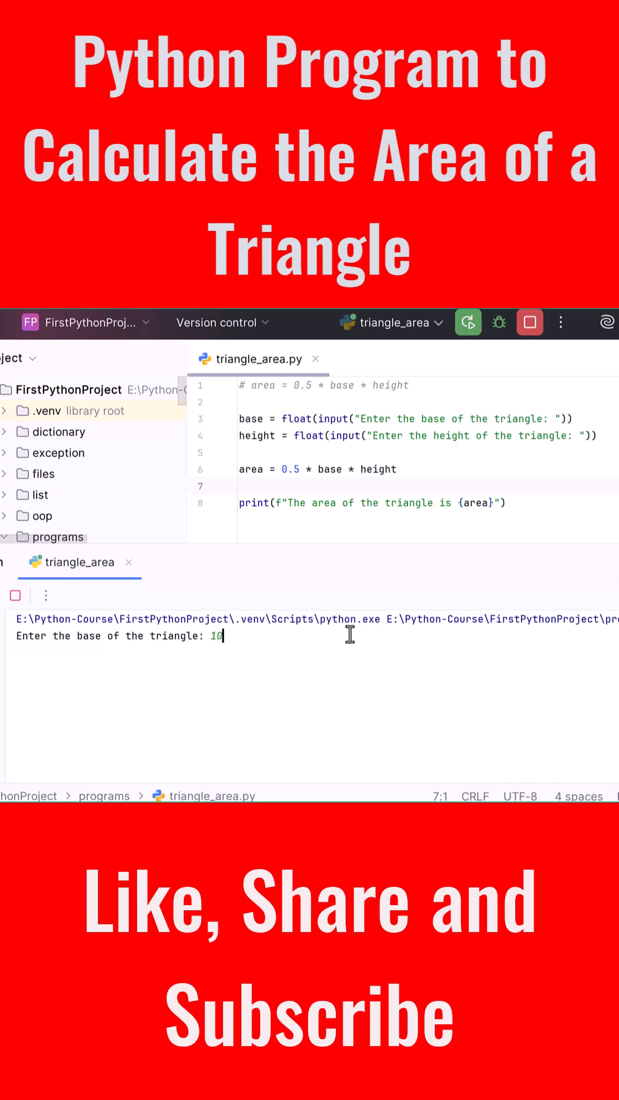
{"action": "key", "text": "enter"}
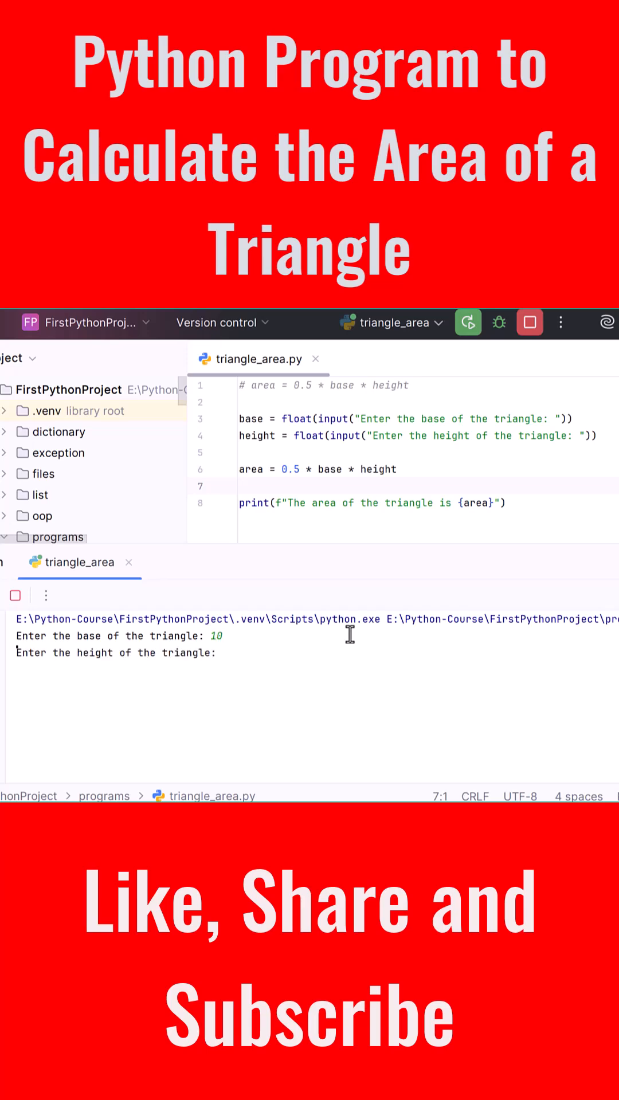
{"action": "type", "text": "5"}
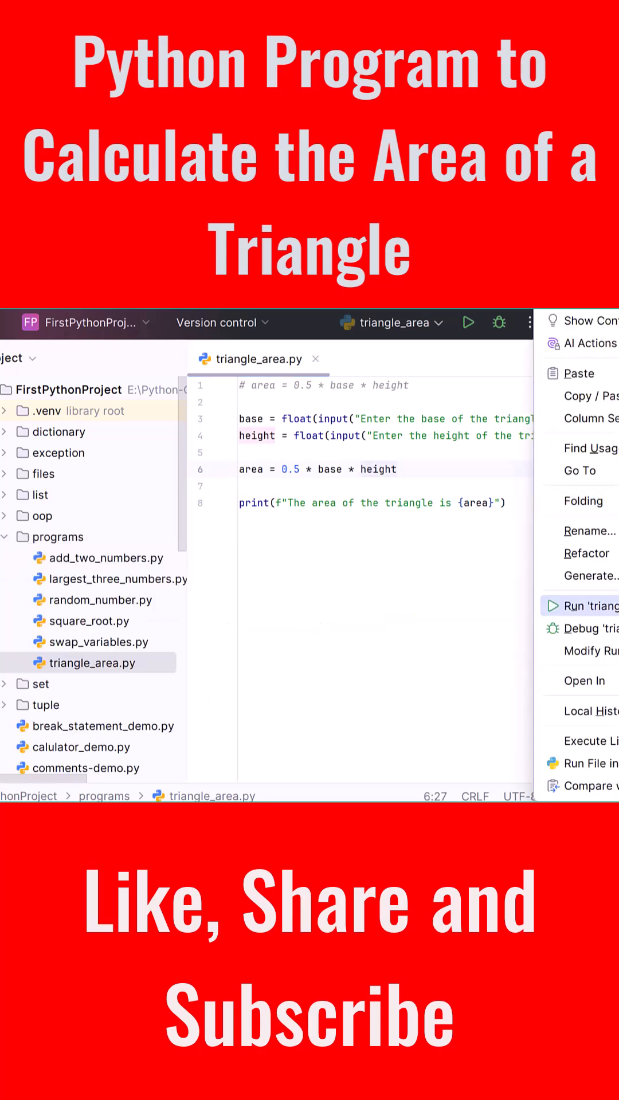
Rerun triangle_area.py with base 6.3 and start entering 4. as the height
{"action": "left_click", "coordinate": [587, 606]}
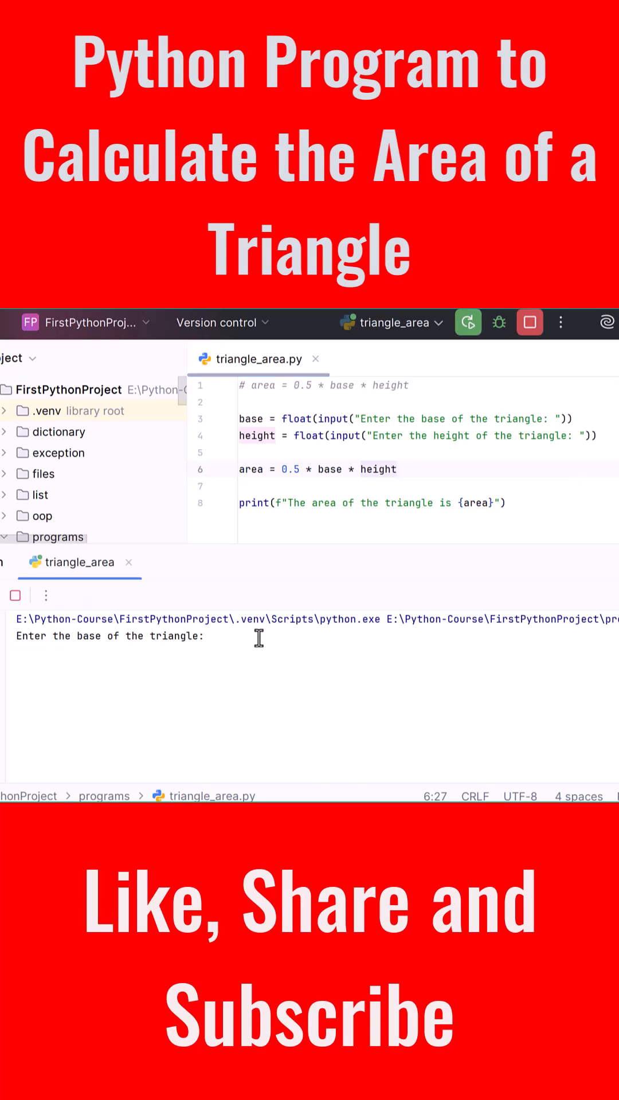
{"action": "type", "text": "6.3"}
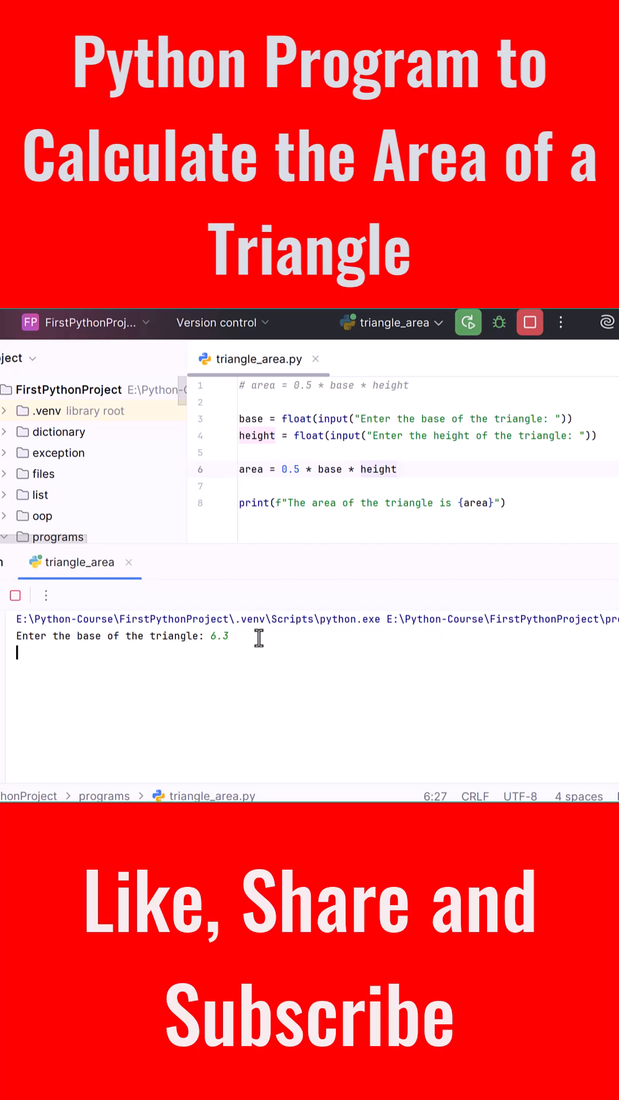
{"action": "key", "text": "enter"}
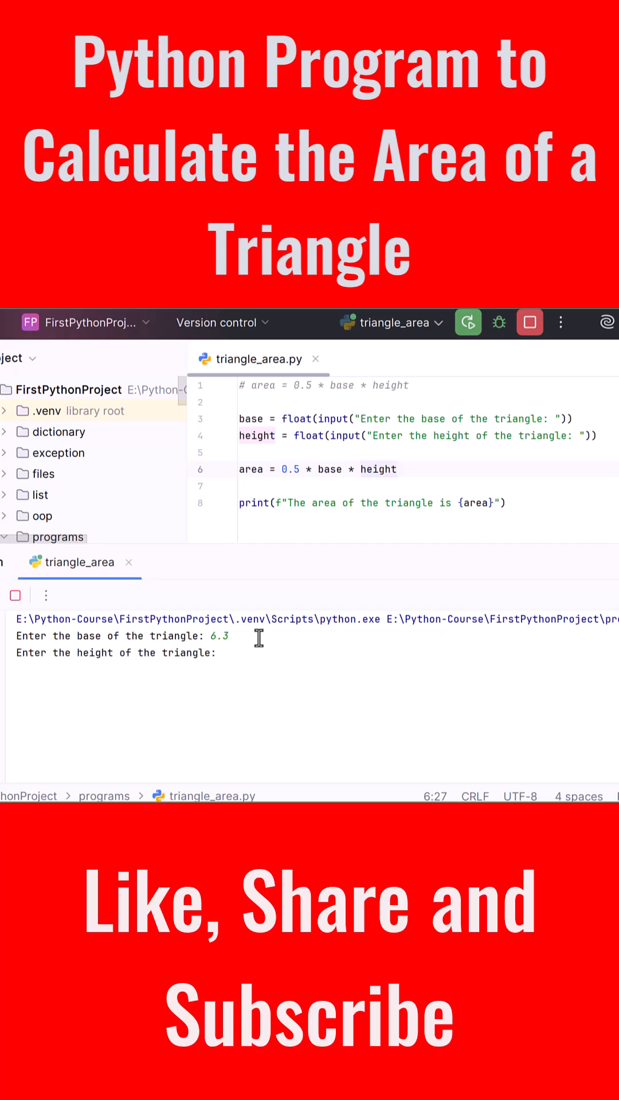
{"action": "type", "text": "4."}
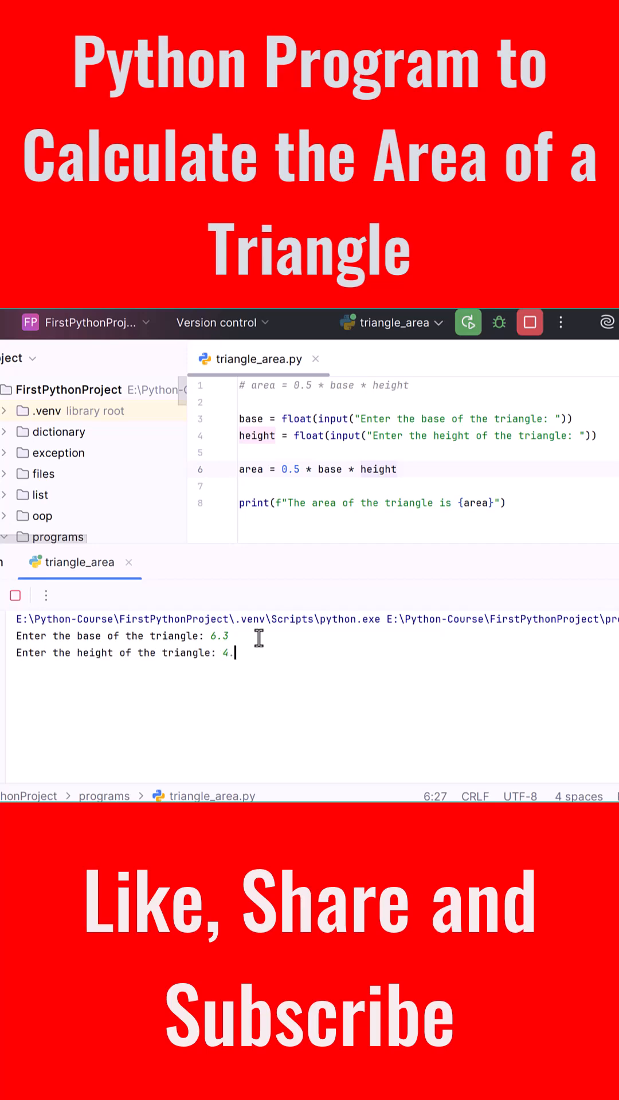